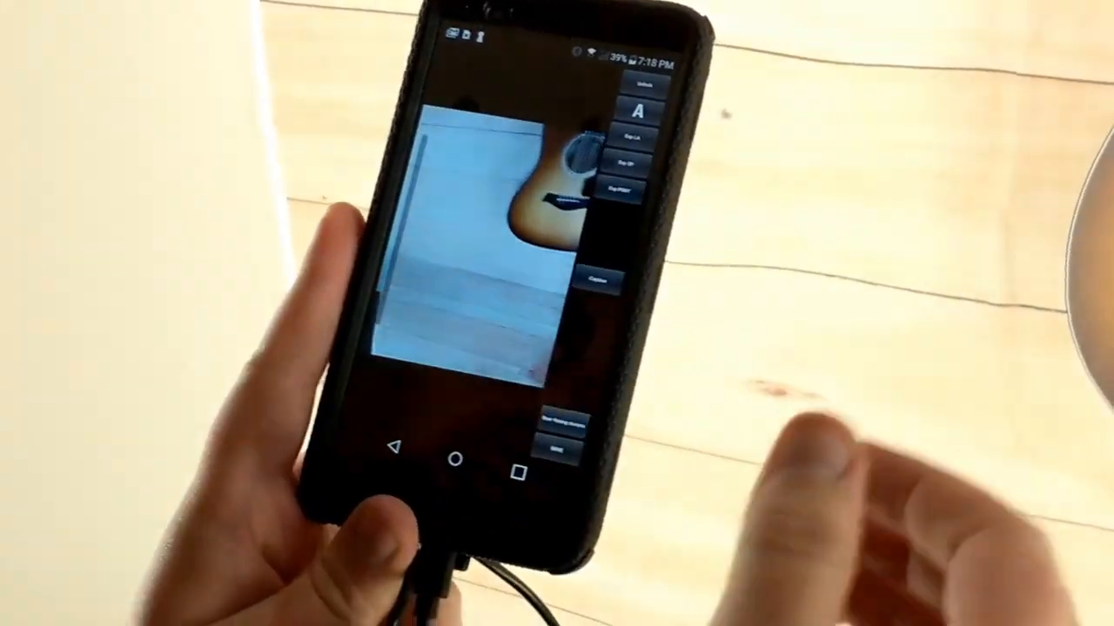
Switch to the live camera Capture view aimed at the guitar
click(595, 426)
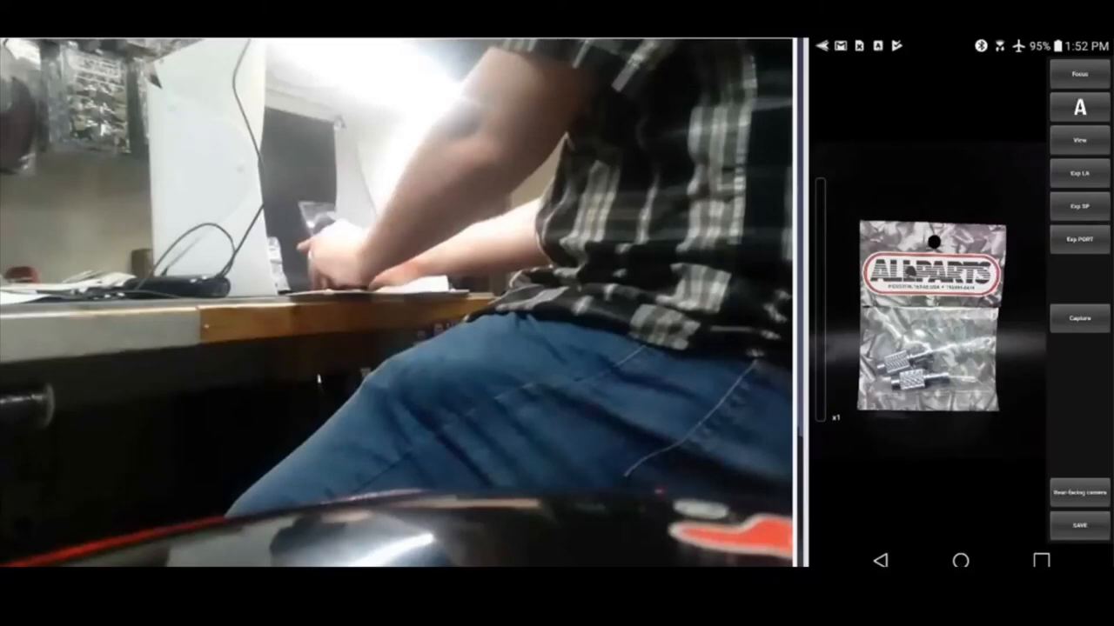
Capture a photo of the AllParts hardware package from the camera preview
click(1079, 319)
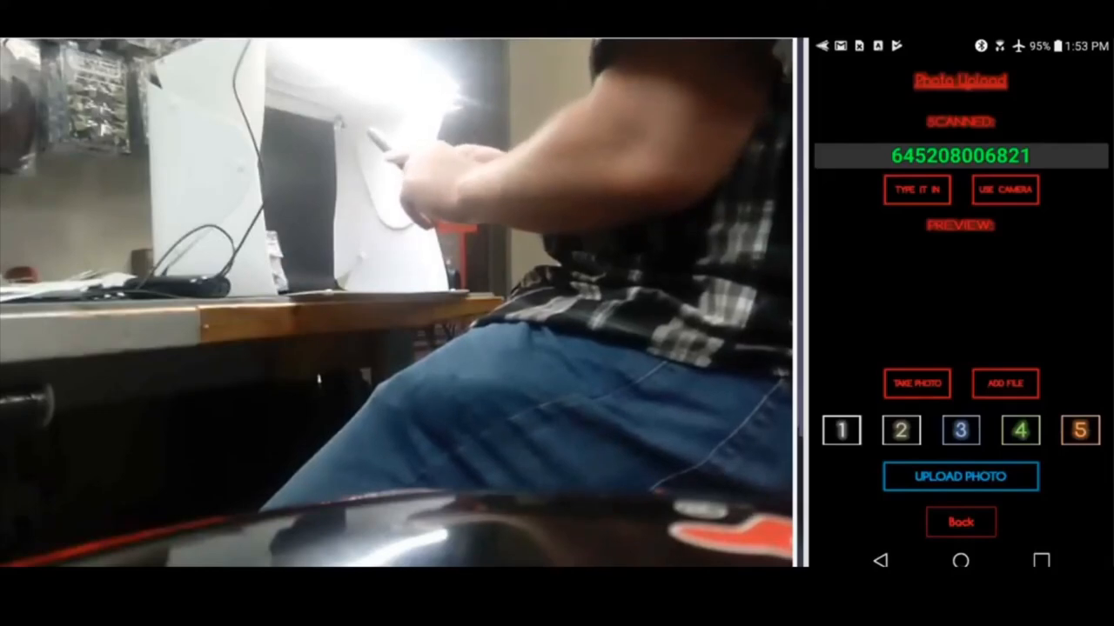
click(1006, 189)
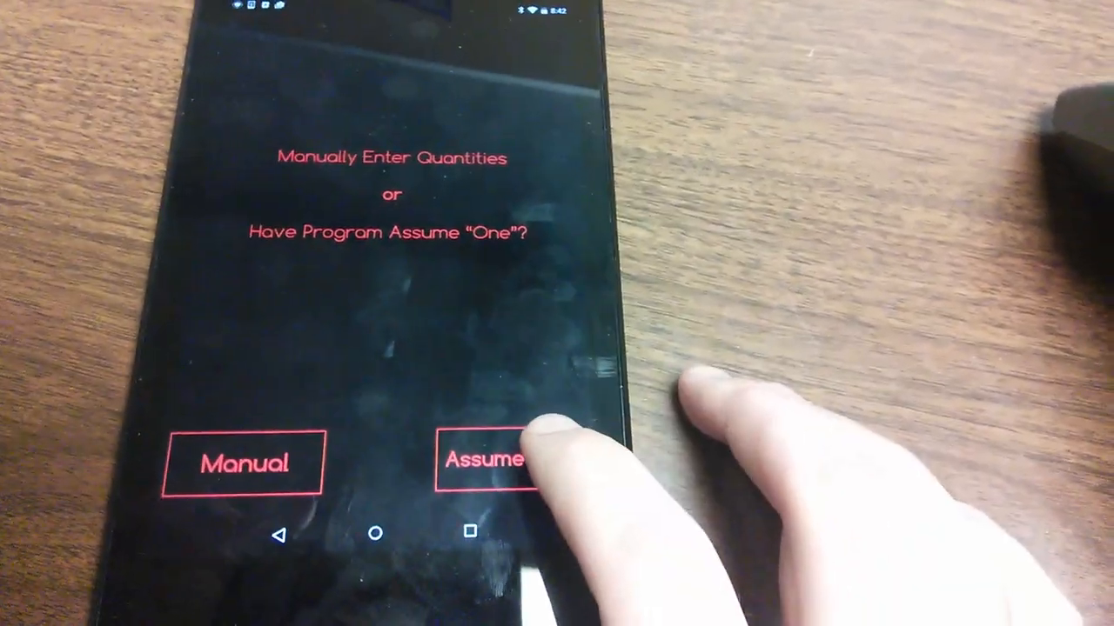
Have the app assume a quantity of one, landing on the Zap It main menu
click(487, 460)
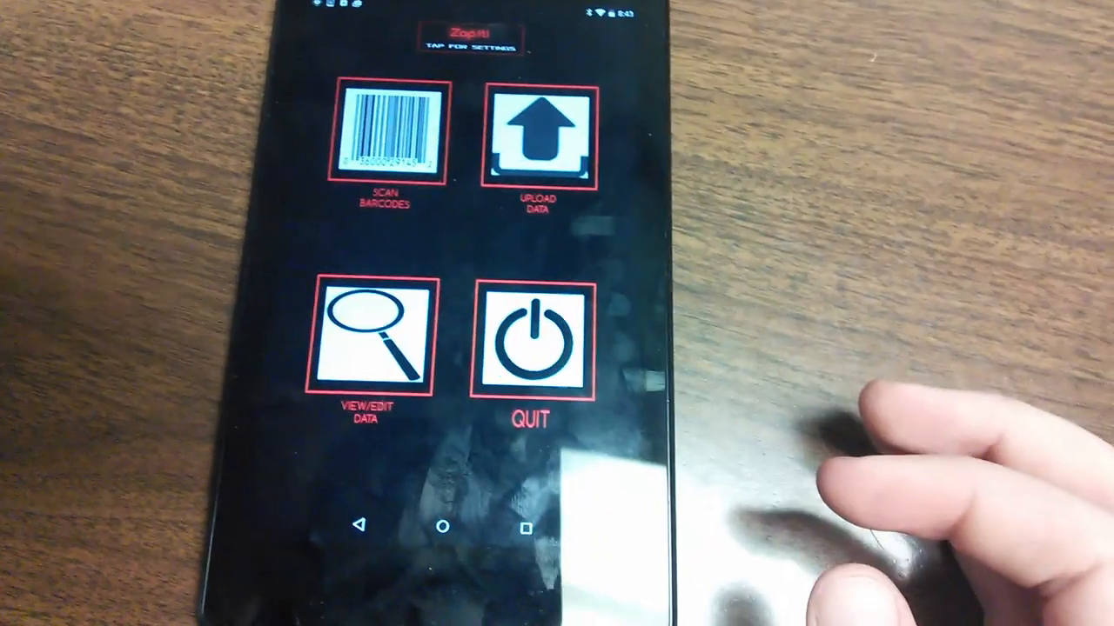
click(369, 339)
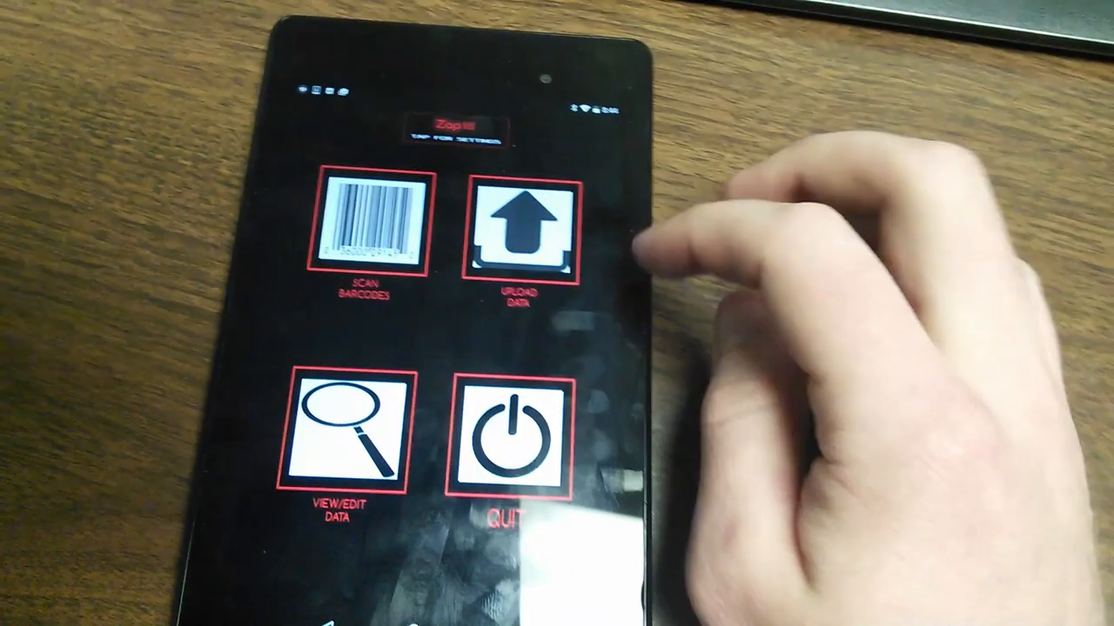
Go from the main menu to the Upload Data options screen
click(518, 235)
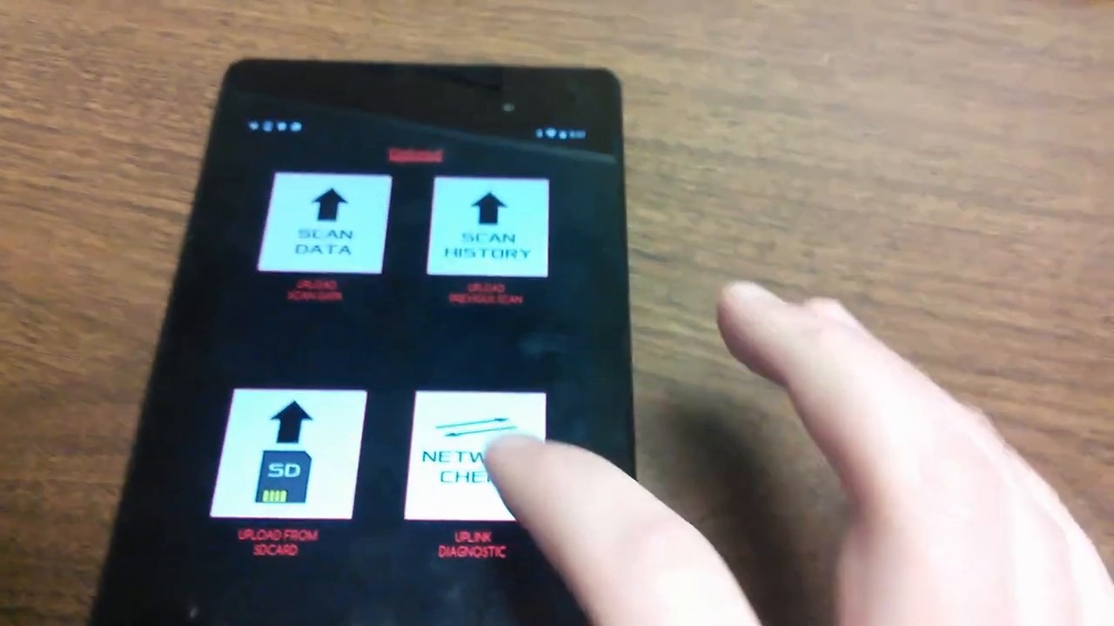
Run the network check on the uplink connection from the upload menu
click(470, 453)
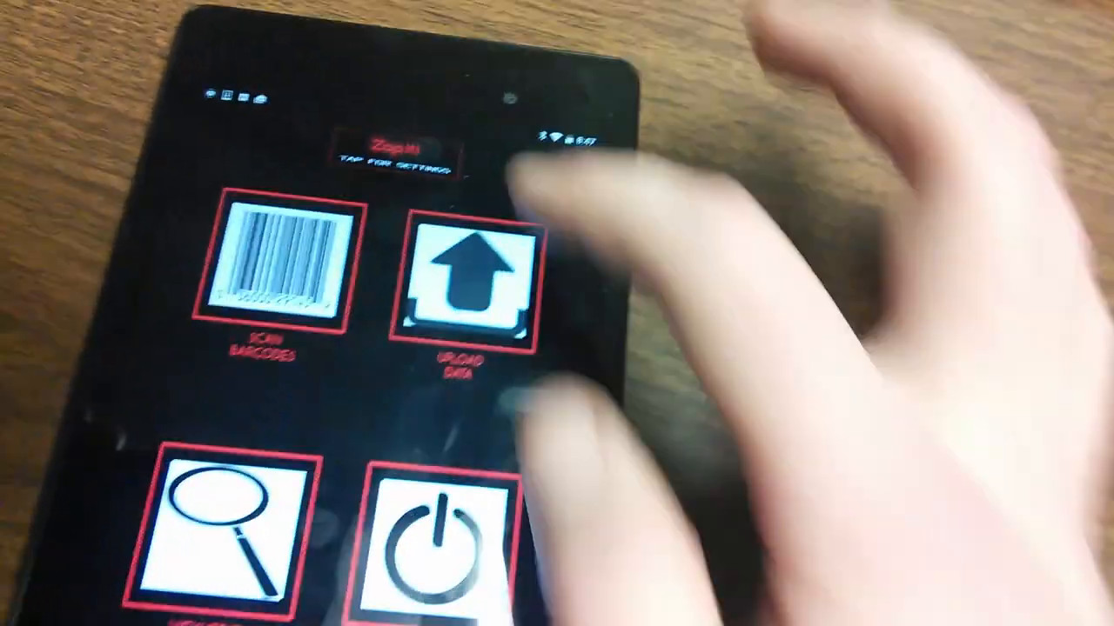
Enter Zap It's Settings screen via 'Tap for Settings' on the home screen
click(395, 148)
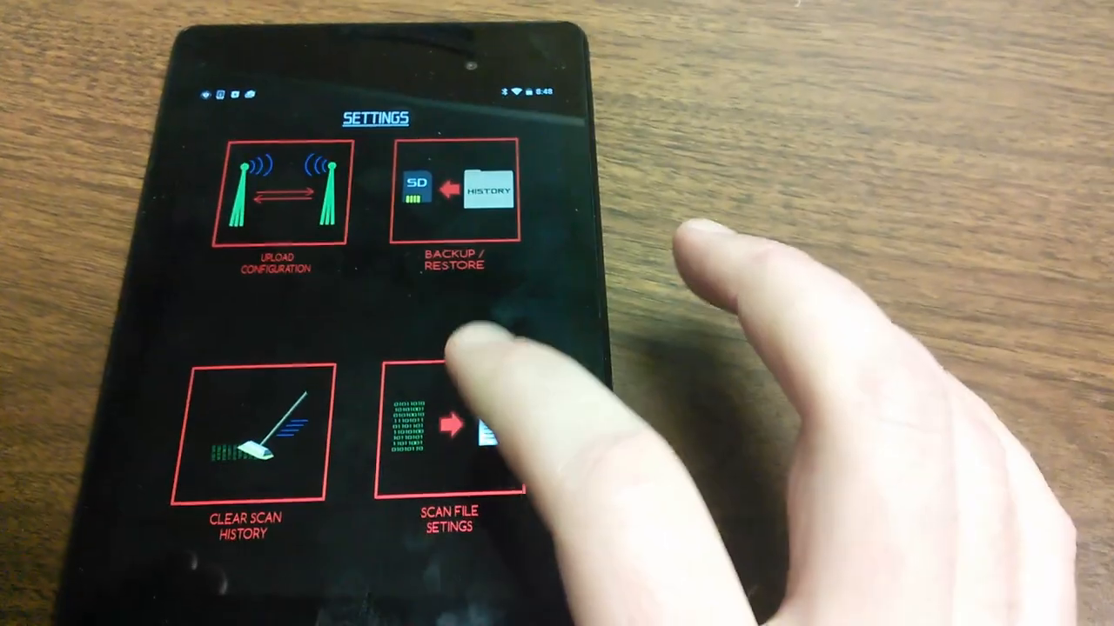
click(451, 426)
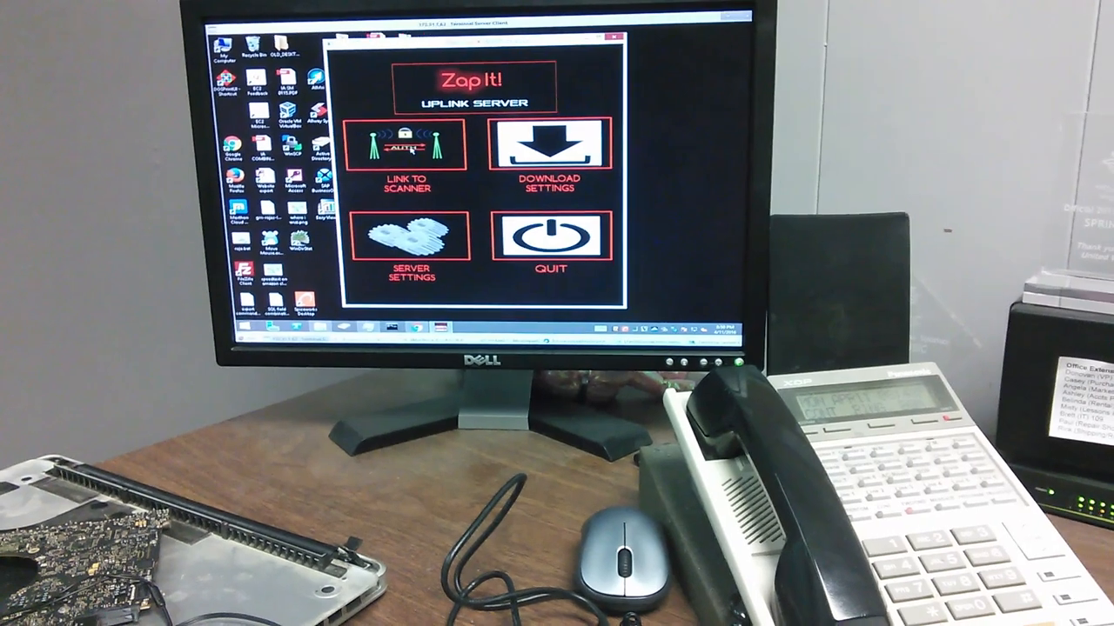
click(408, 153)
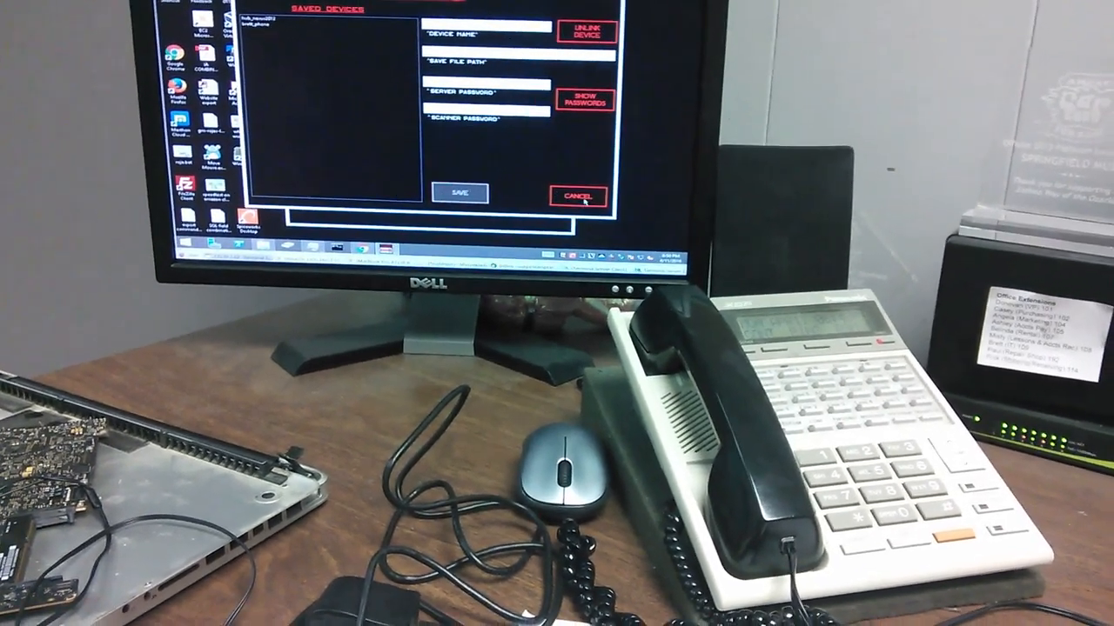
click(574, 195)
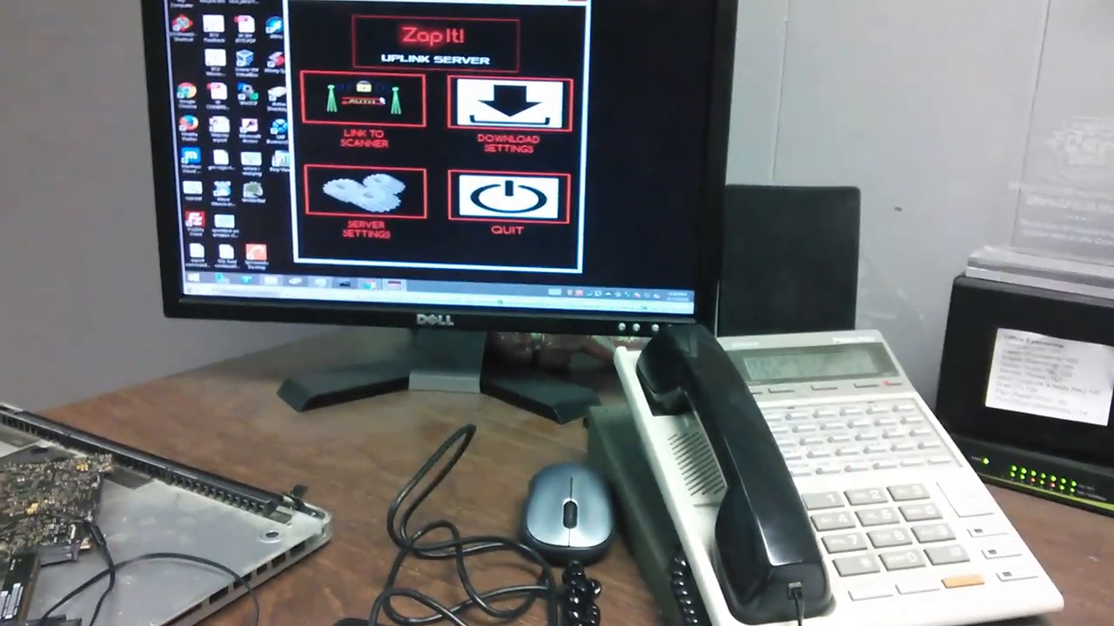
Link a new scanner to the Uplink Server, naming it 'brett', and continue to folder selection
click(364, 98)
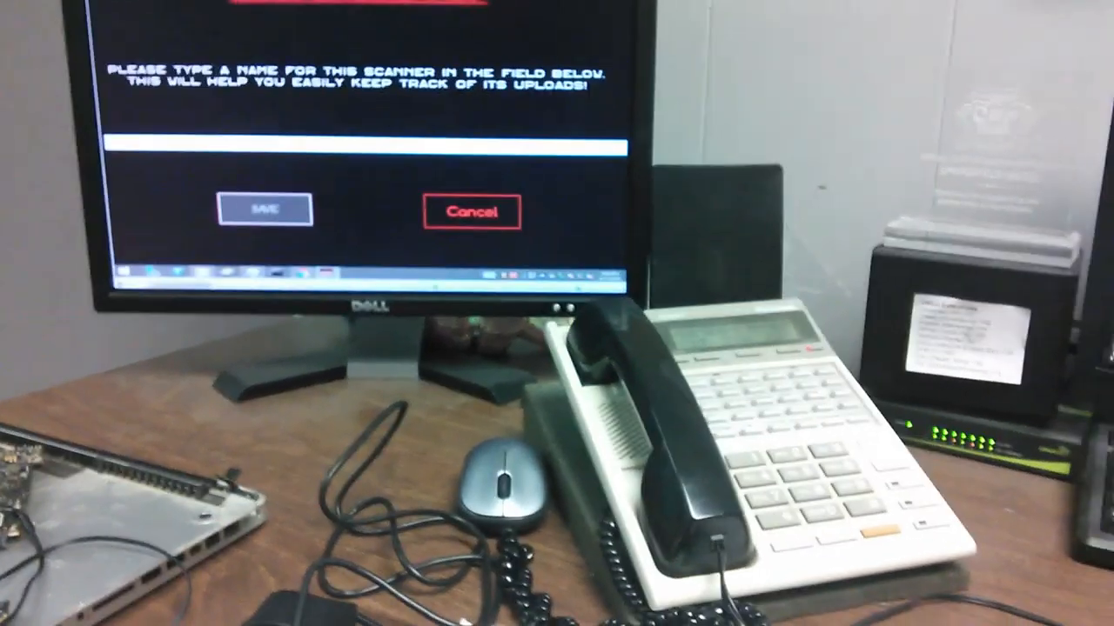
text(brett)
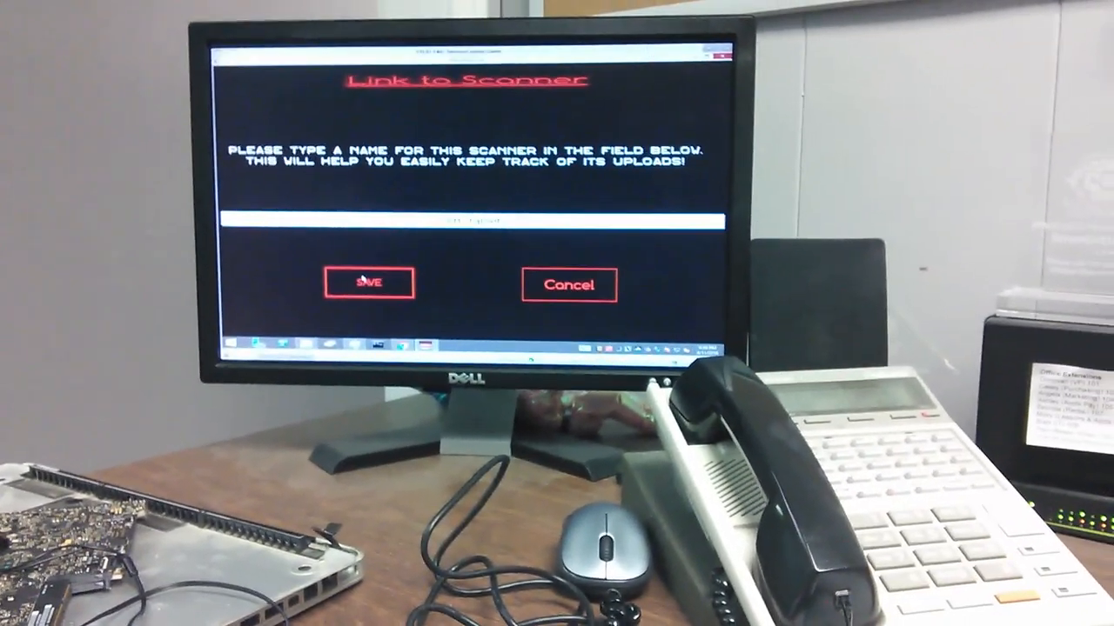
click(369, 285)
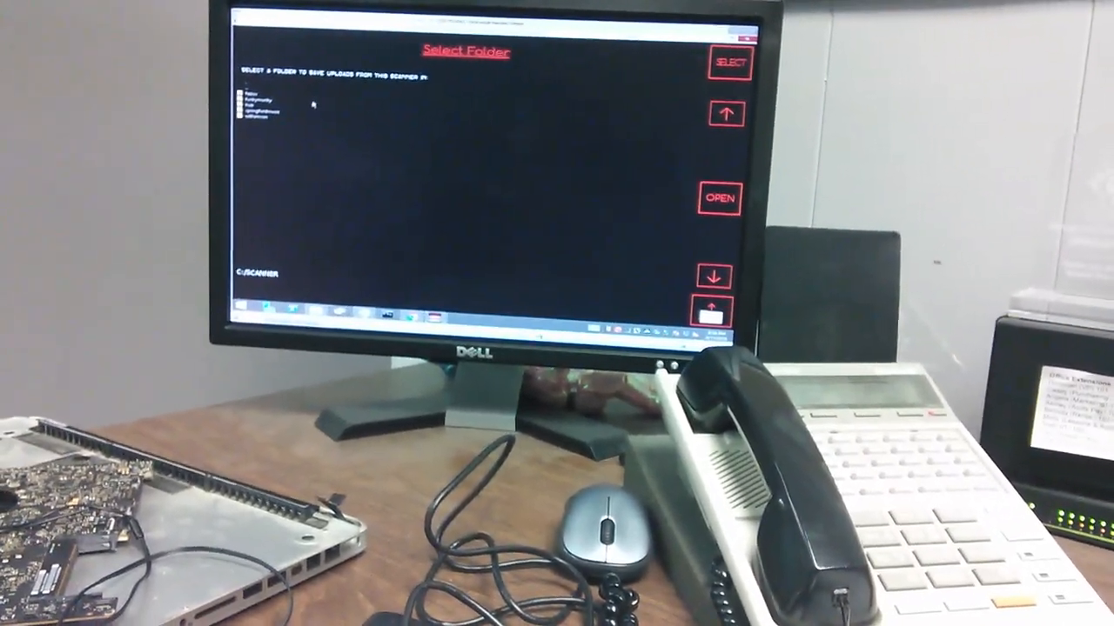
Select a folder under C:\SCANNER for this scanner's uploads
click(270, 91)
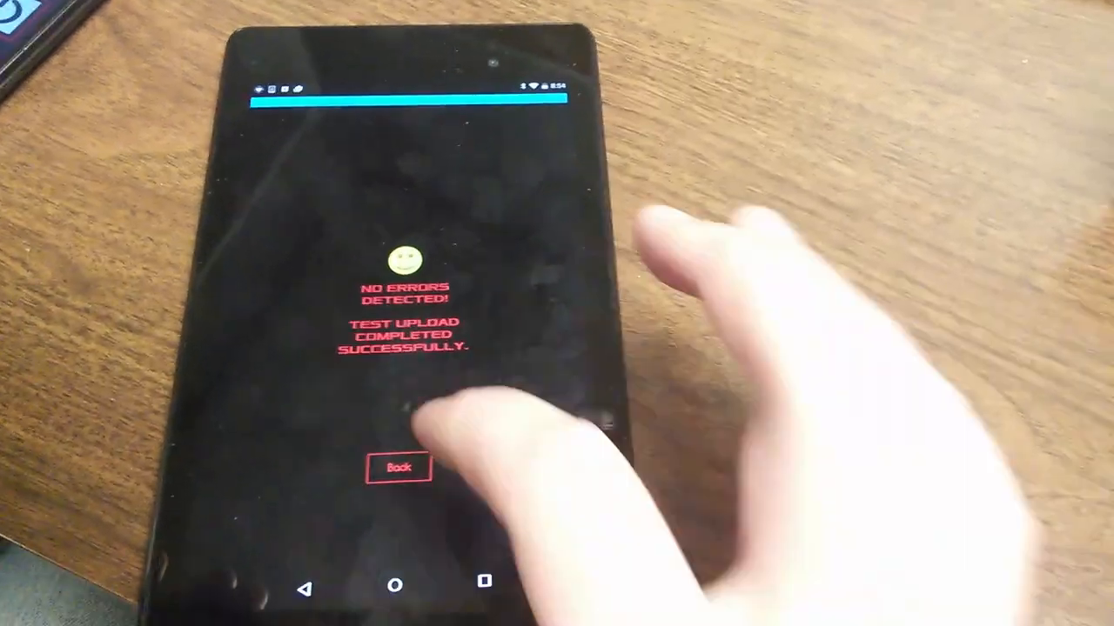
Leave the passed network-check result and upload the current scan data to the server
click(399, 467)
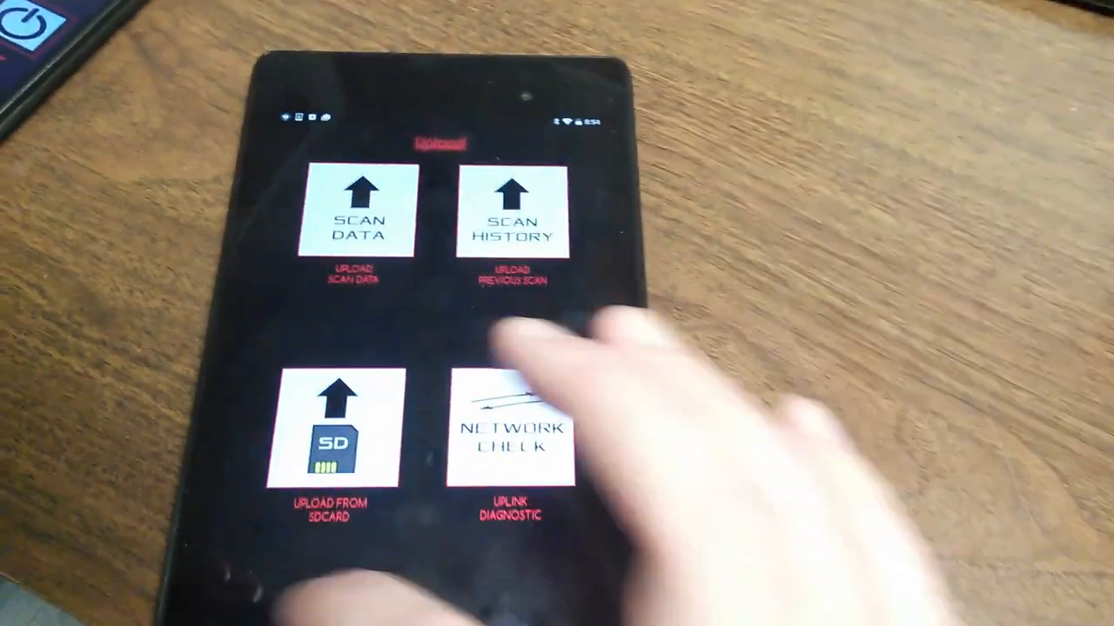
click(512, 431)
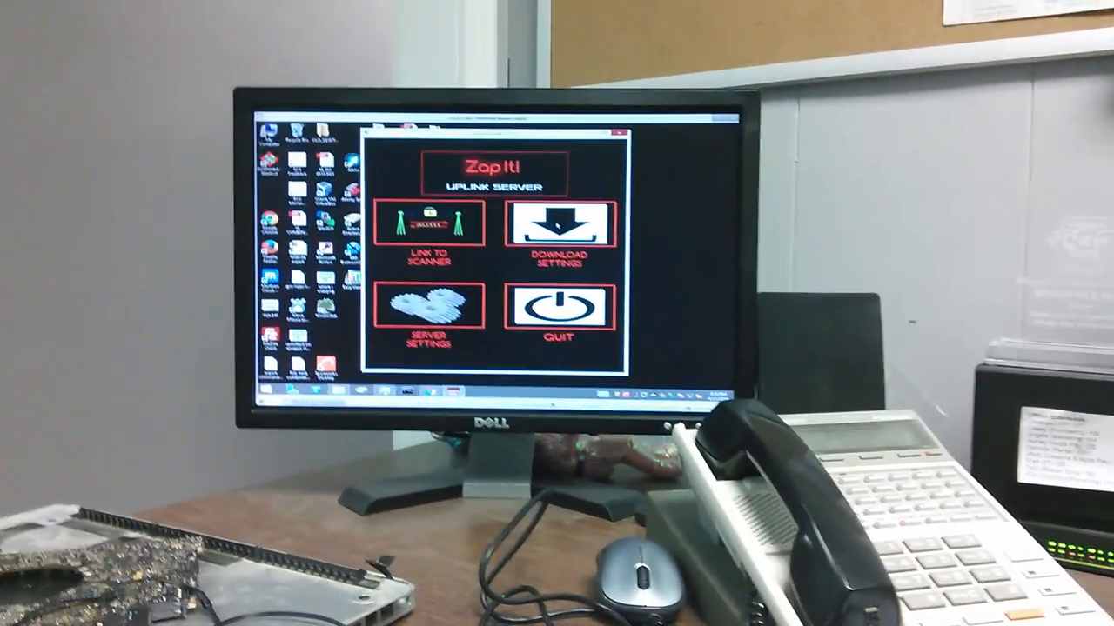
Show the Download Settings screen with the saved devices list, paths and password fields
click(560, 224)
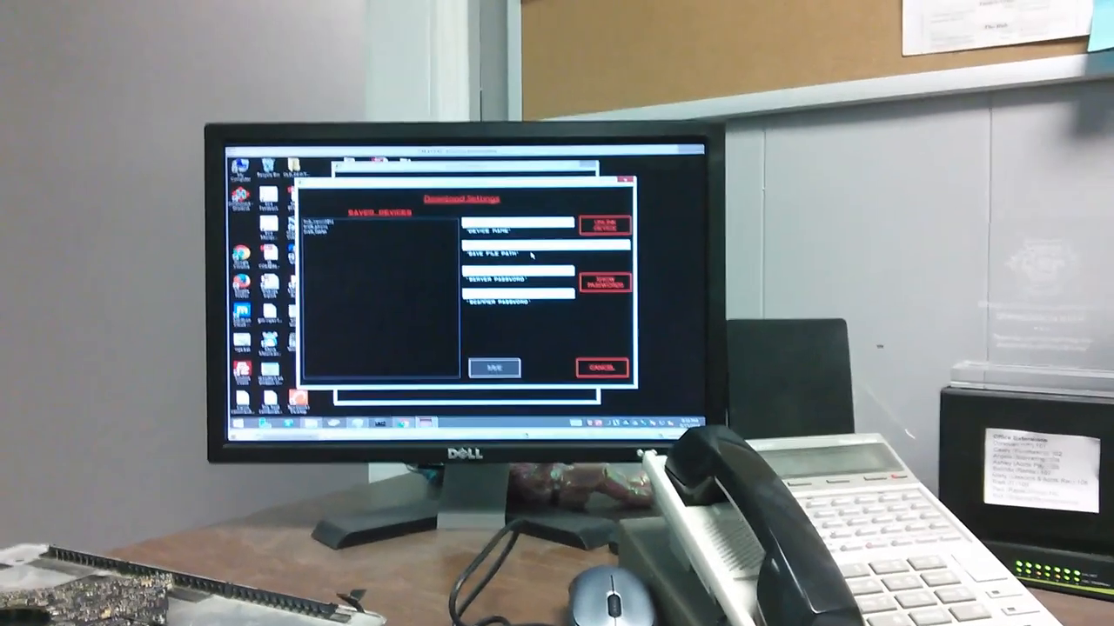